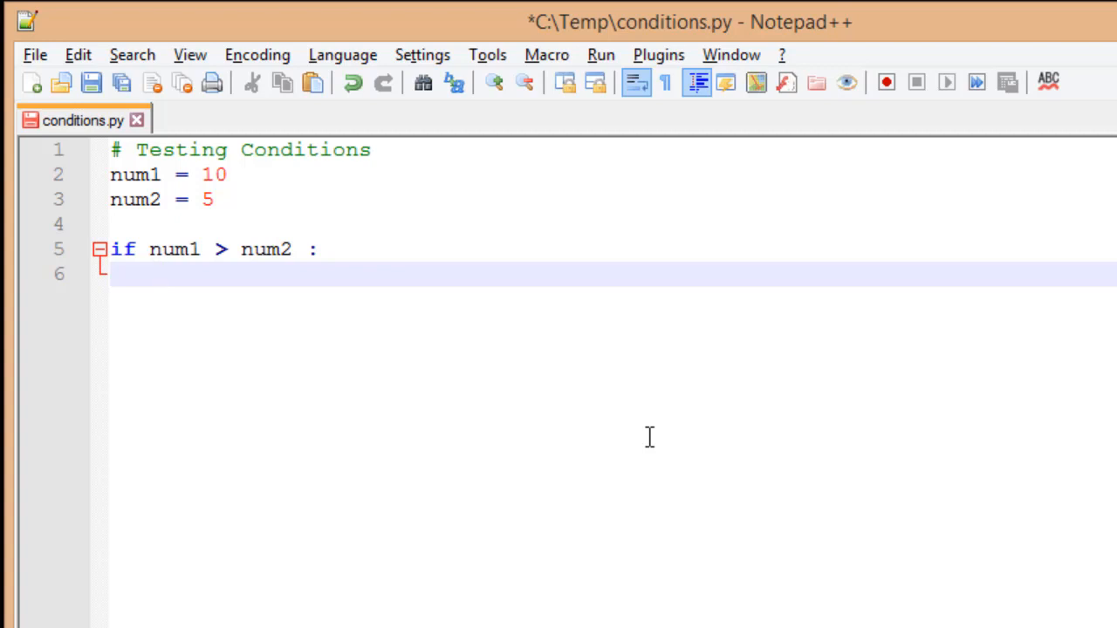
pyautogui.moveTo(91, 266)
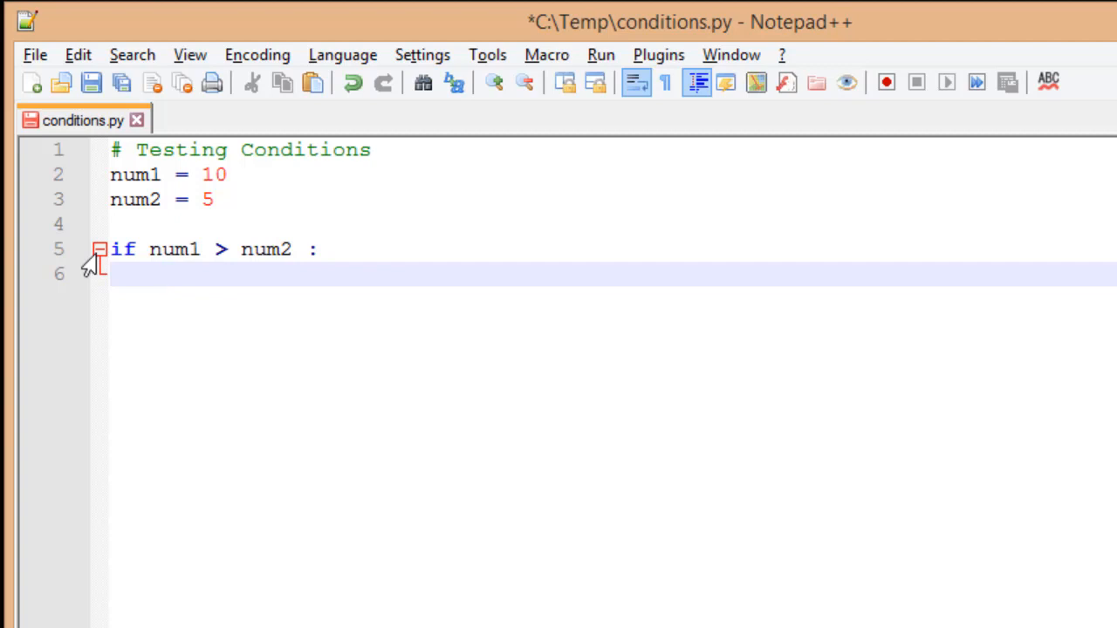